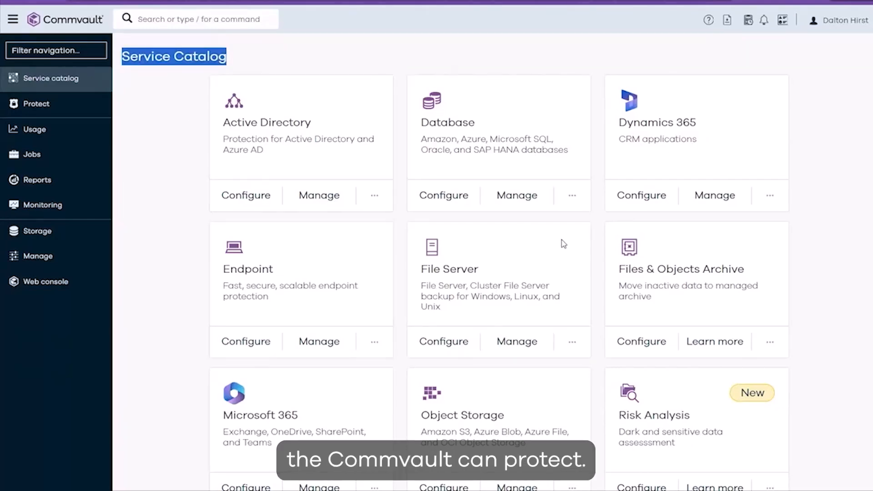
Scroll the Service Catalog and start configuring the Microsoft 365 tile
scroll(down, 3)
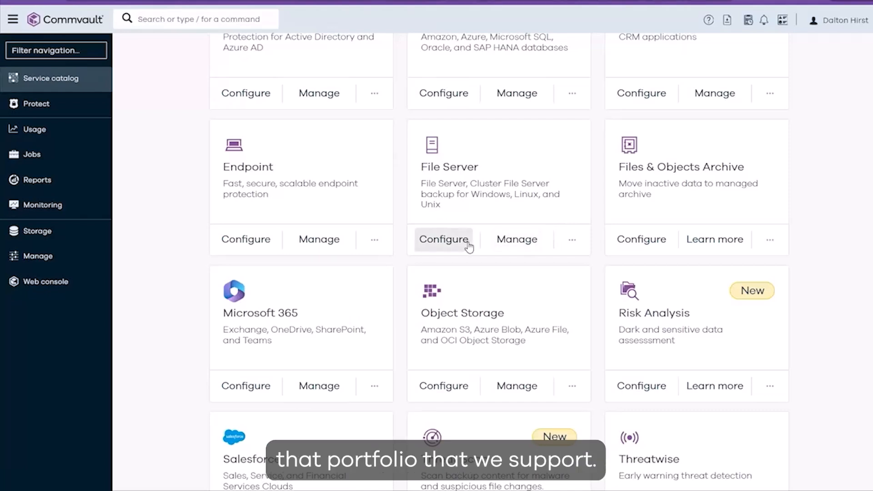
scroll(down, 3)
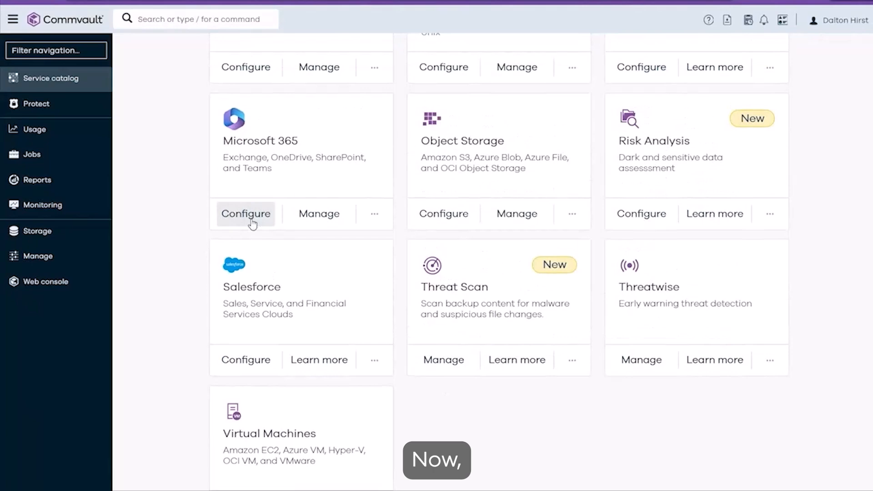
click(245, 213)
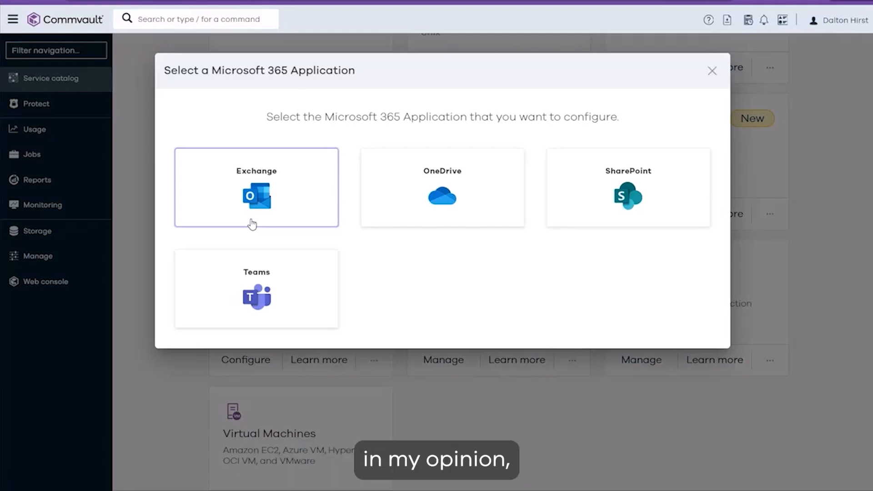
mouse_move(412, 310)
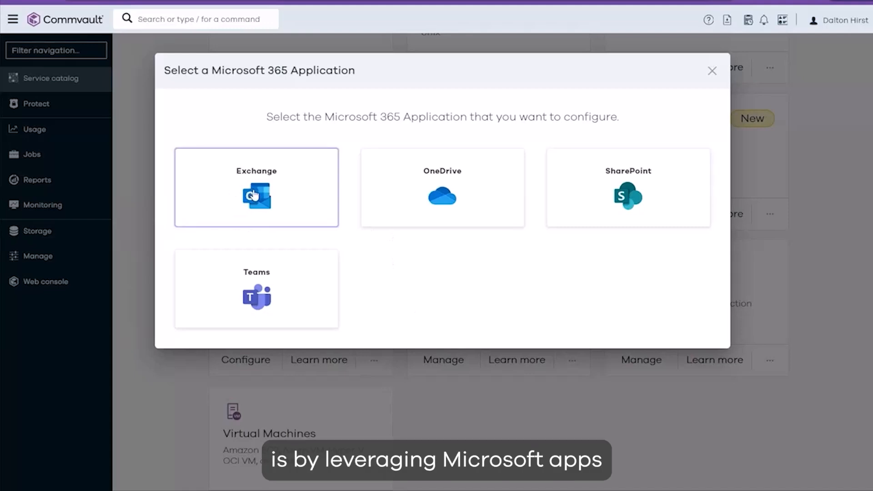
Choose Exchange, opening the Create Exchange Online App wizard with East US 2 storage
click(255, 195)
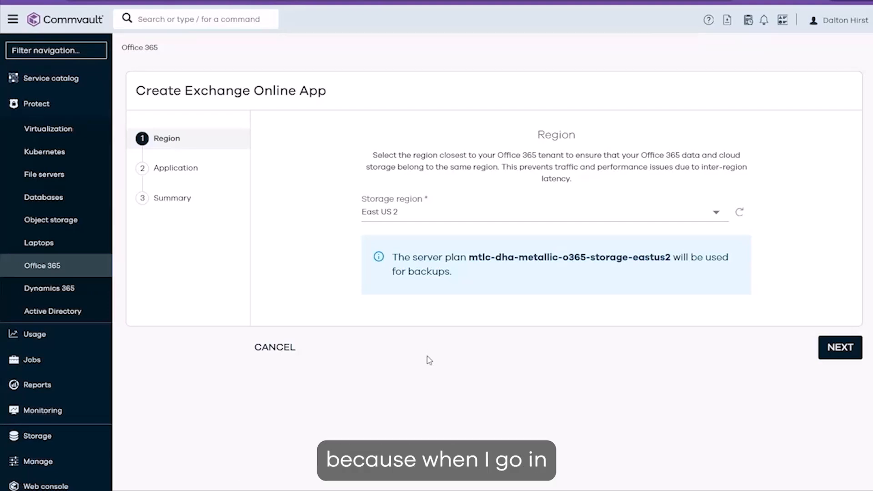
mouse_move(352, 98)
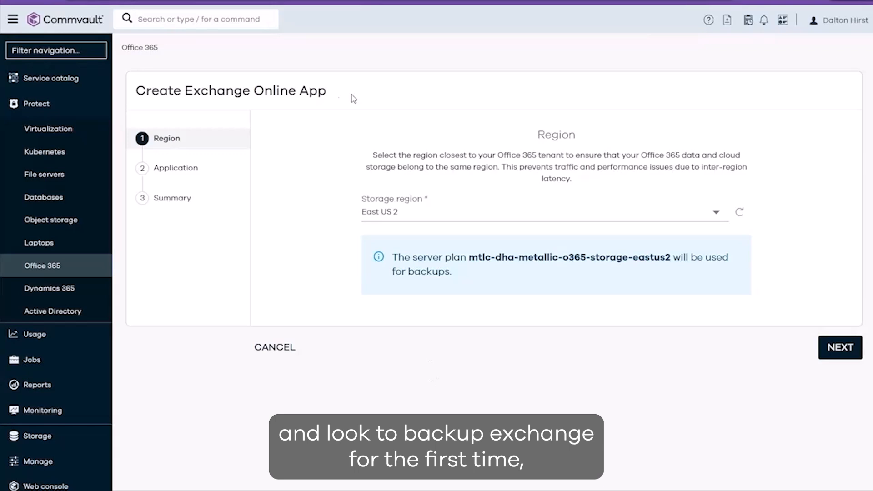
mouse_move(587, 380)
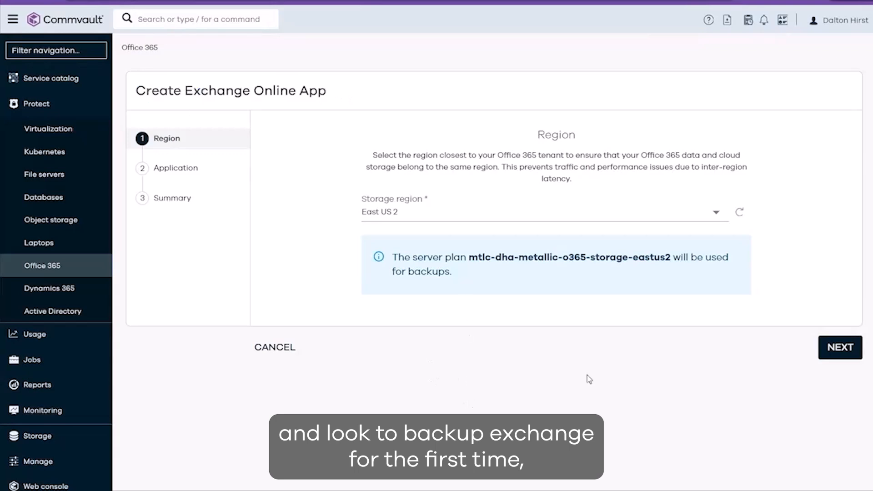
mouse_move(575, 236)
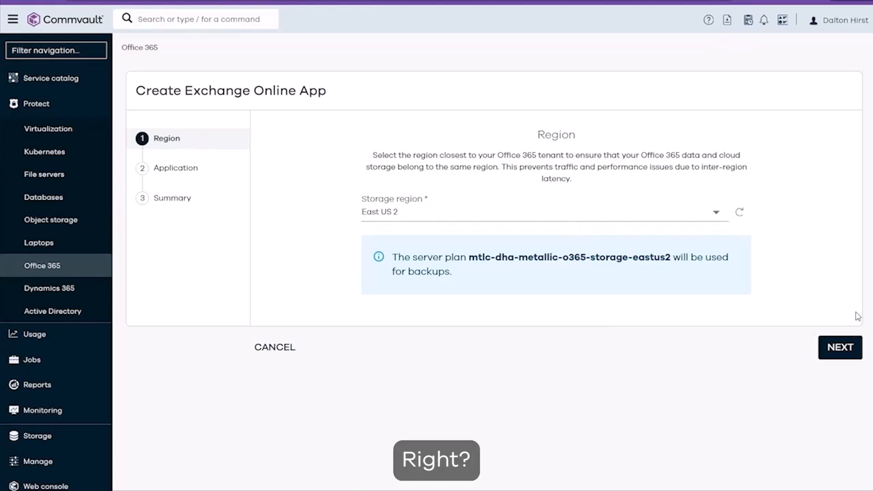
Enter app name 'exche', attempt Microsoft sign-in, then cancel the Azure authorization
click(840, 348)
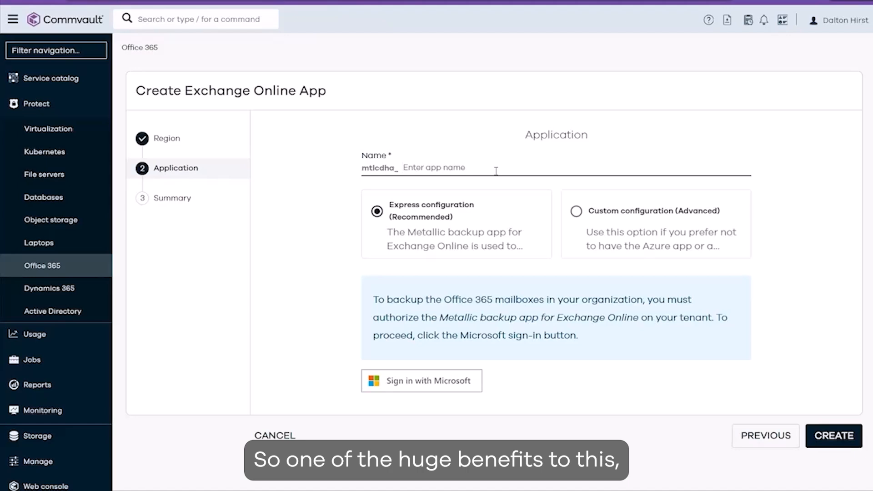
text(exche)
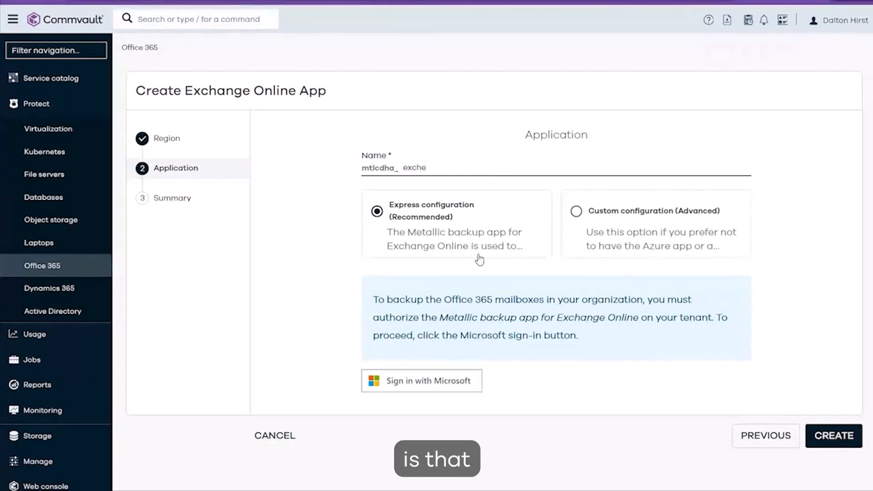
mouse_move(434, 389)
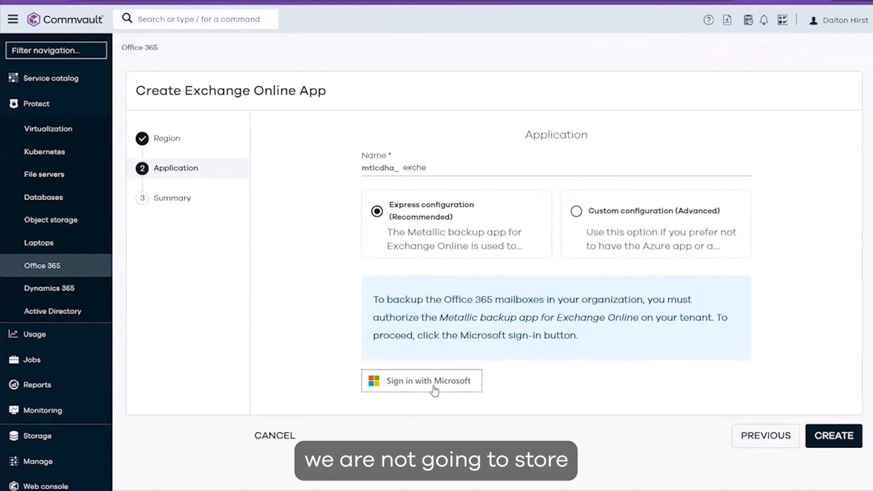
click(422, 381)
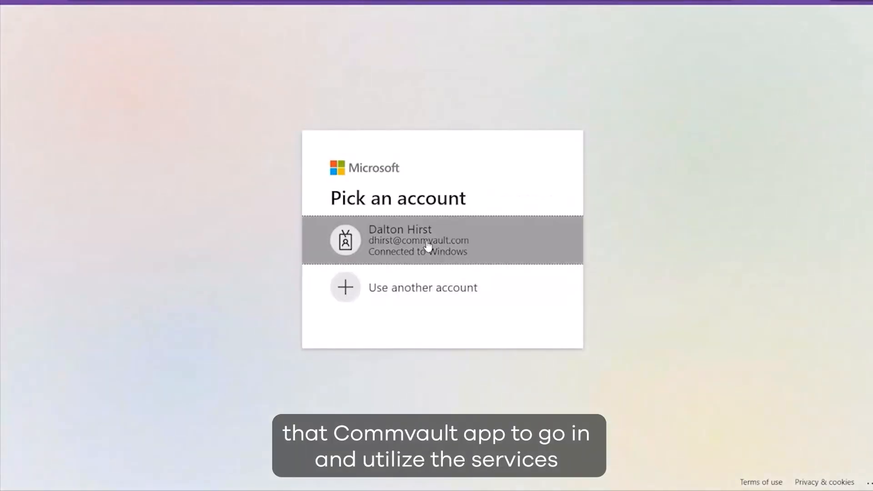
click(428, 247)
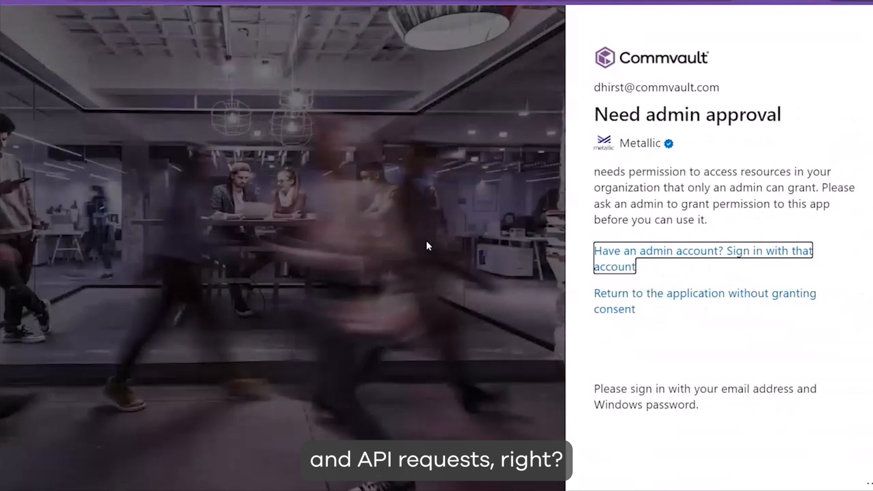
mouse_move(749, 221)
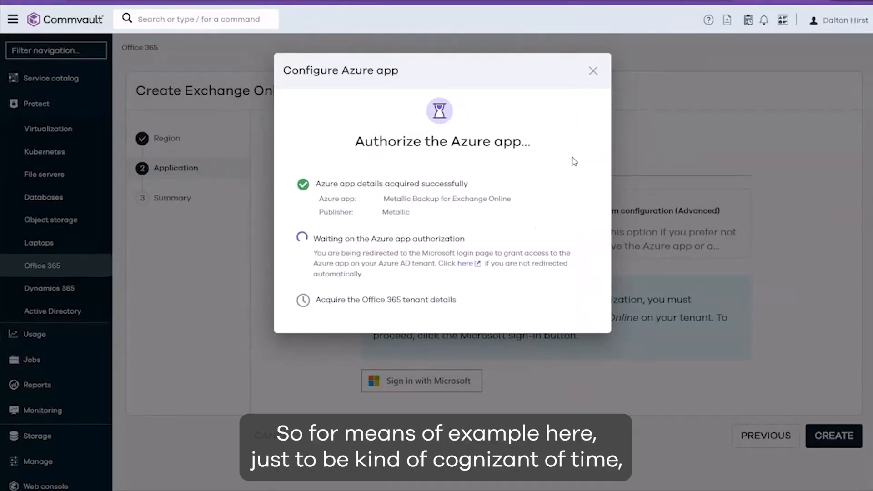
click(592, 70)
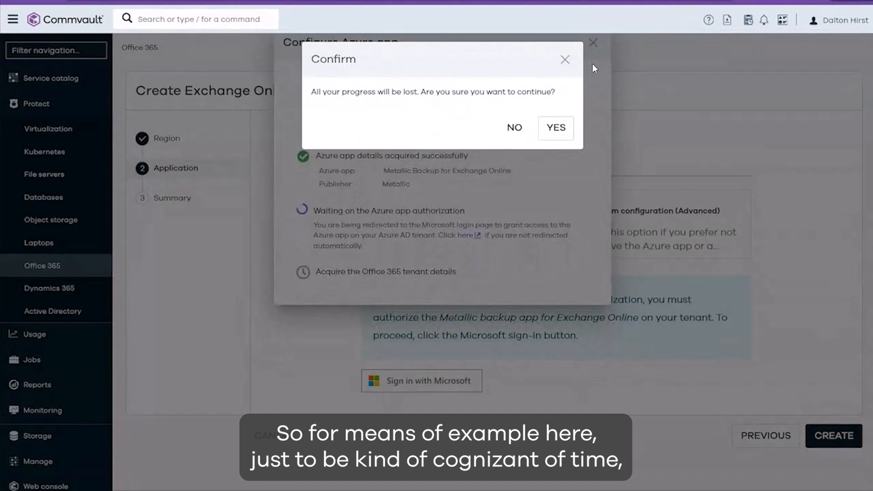
click(555, 127)
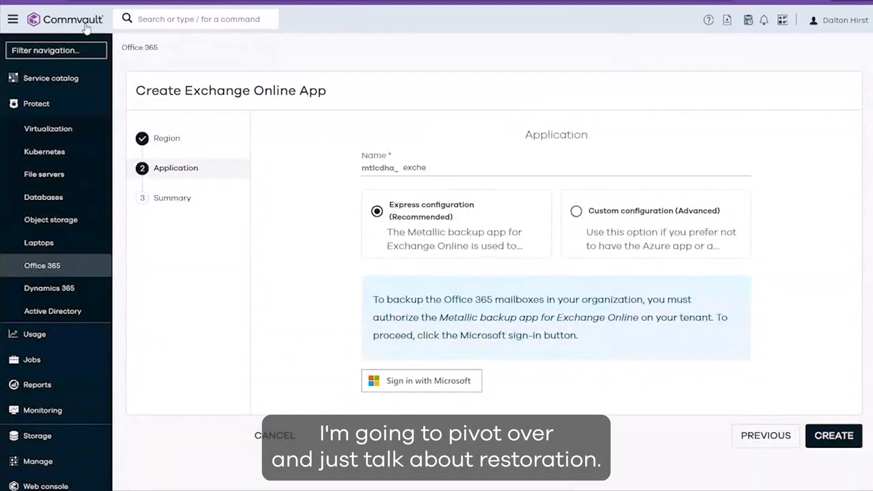
Return to the Service Catalog, manage Microsoft 365, and filter apps to Exchange Online
click(51, 78)
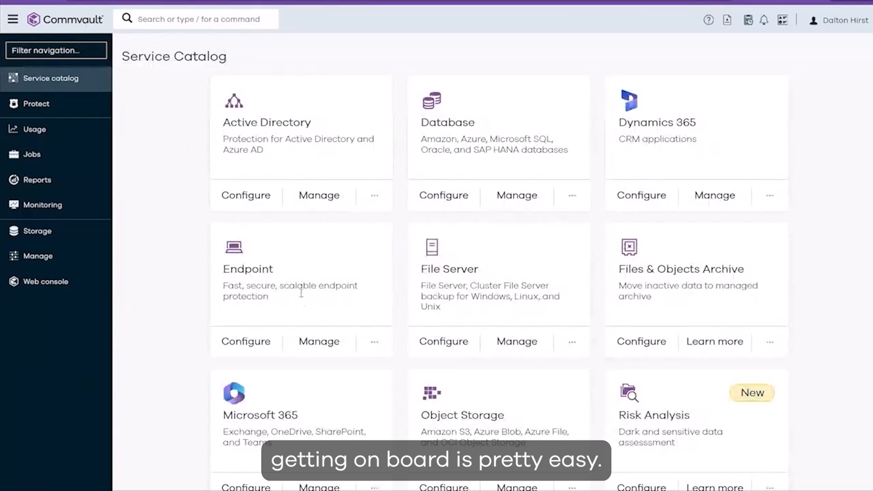
scroll(down, 3)
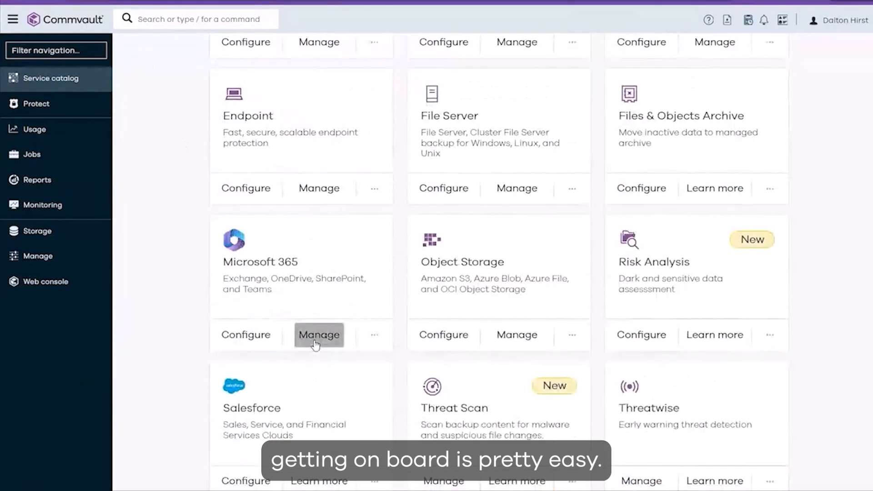
click(319, 335)
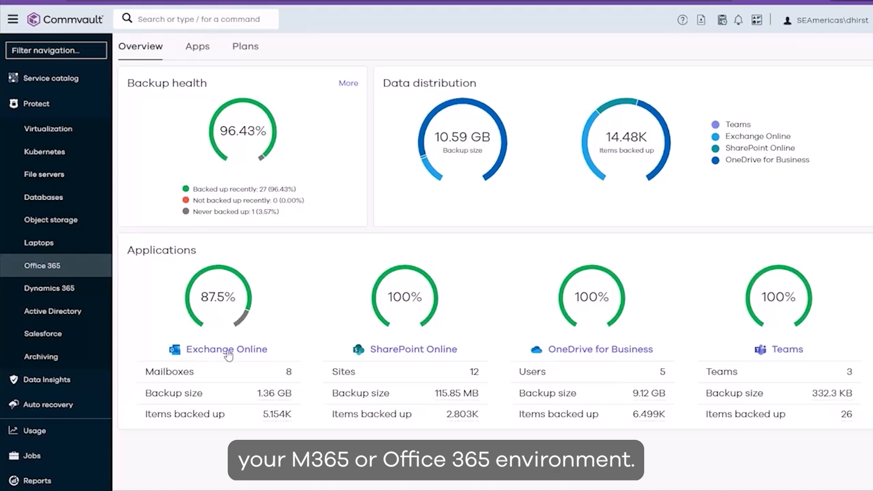
click(227, 350)
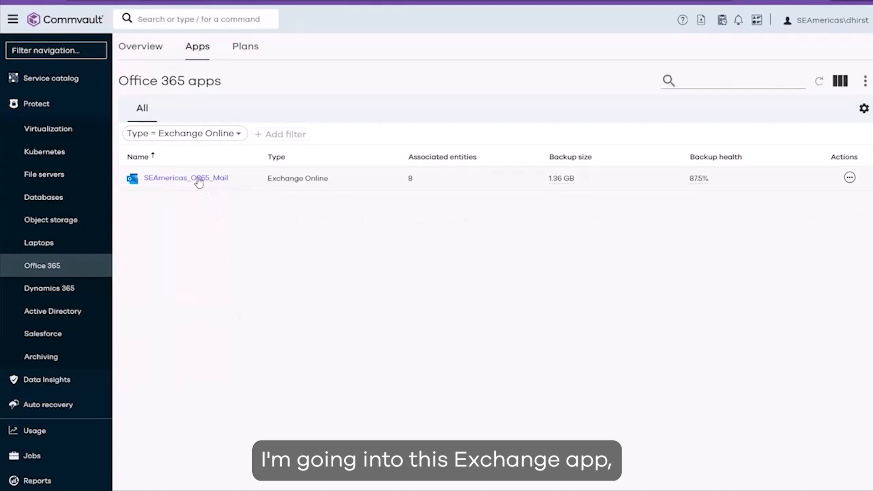
Open SEAmericas_O365_Mail and pick the June 3, 10:37 PM recovery point
click(185, 178)
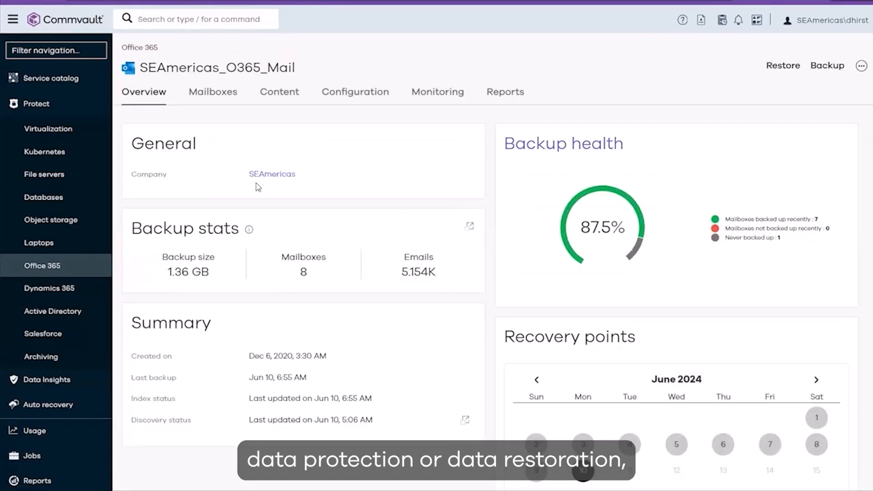
mouse_move(534, 316)
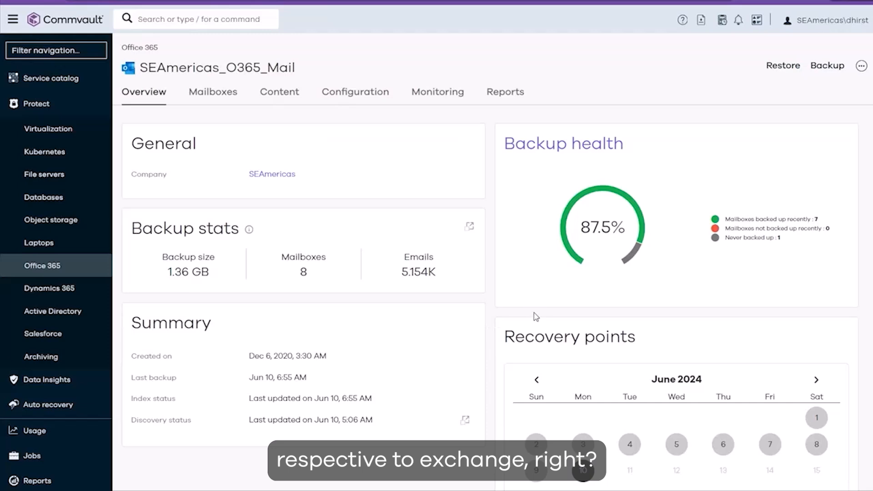
scroll(down, 3)
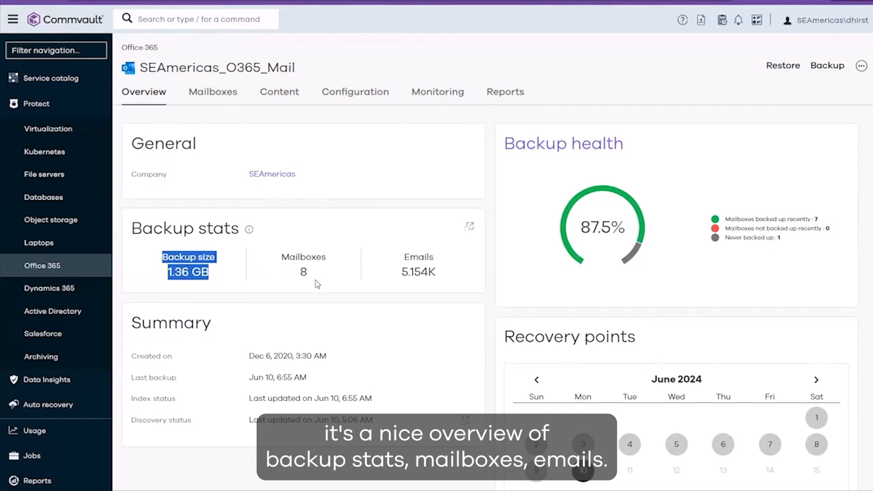
scroll(down, 3)
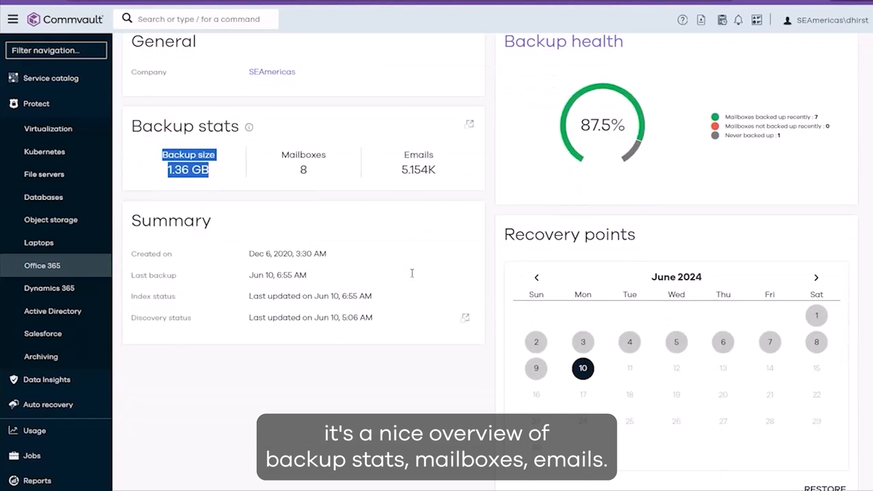
mouse_move(587, 350)
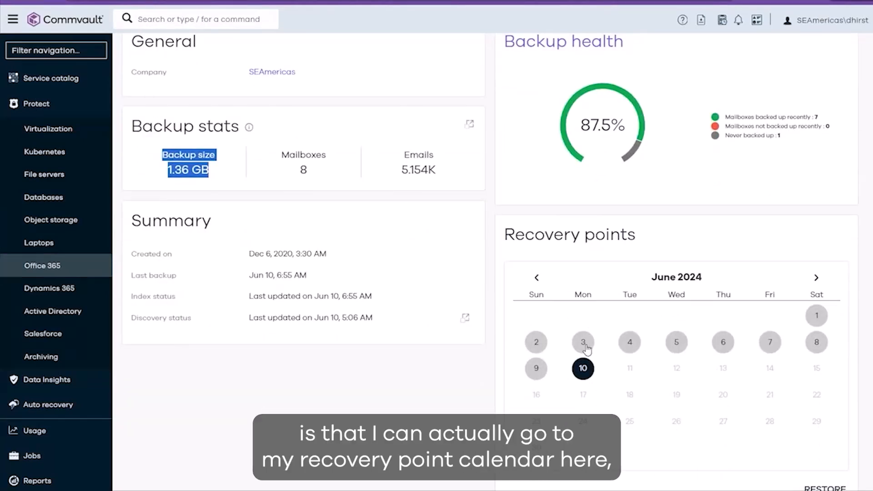
scroll(down, 3)
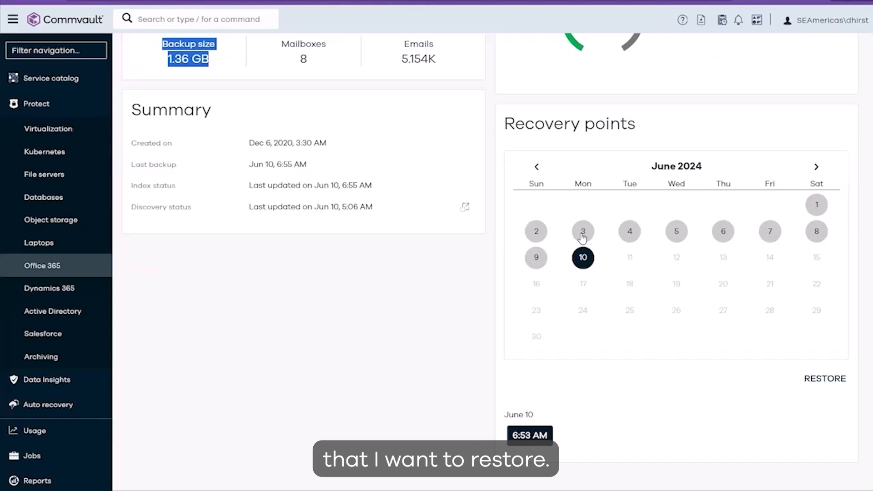
click(583, 231)
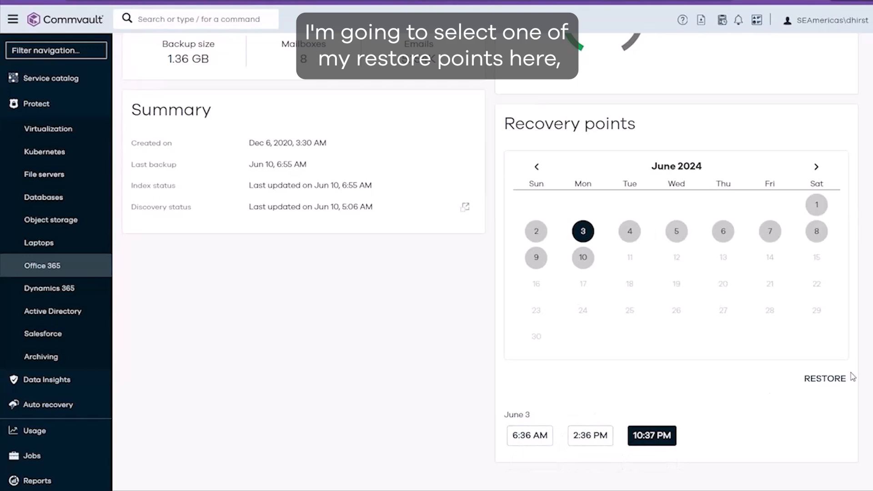
Restore from the June 3 recovery point to browse Michael Scott's mailbox
click(824, 378)
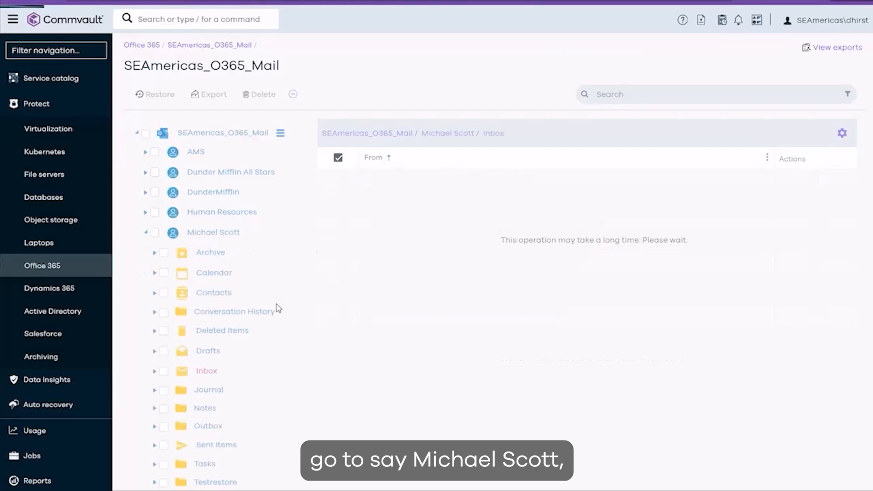
Mark three Business Insider Inbox emails and bring up their restore options
click(206, 371)
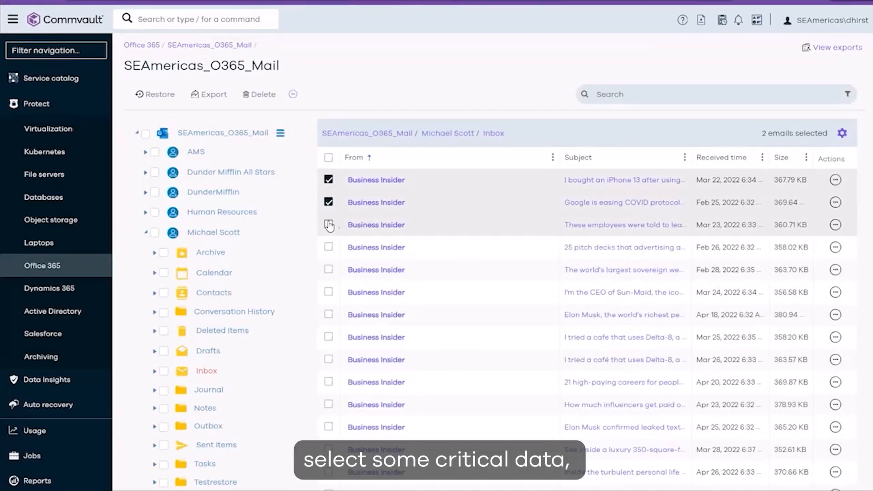
click(328, 224)
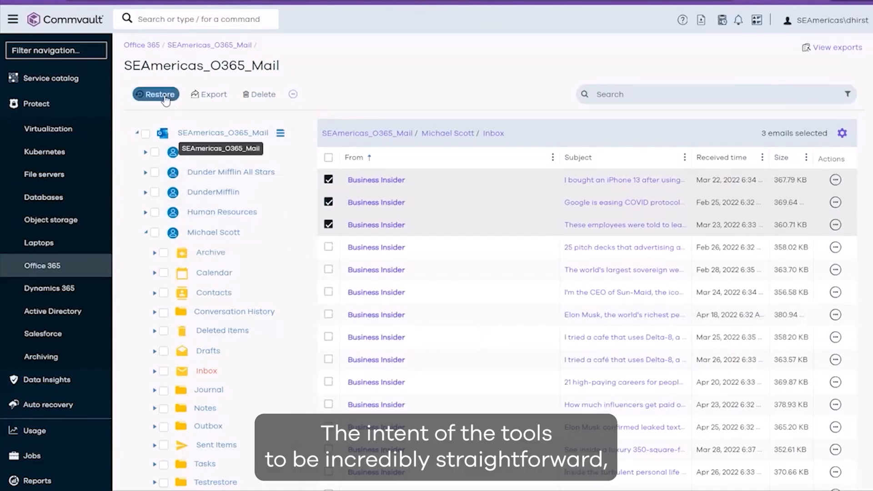
click(155, 94)
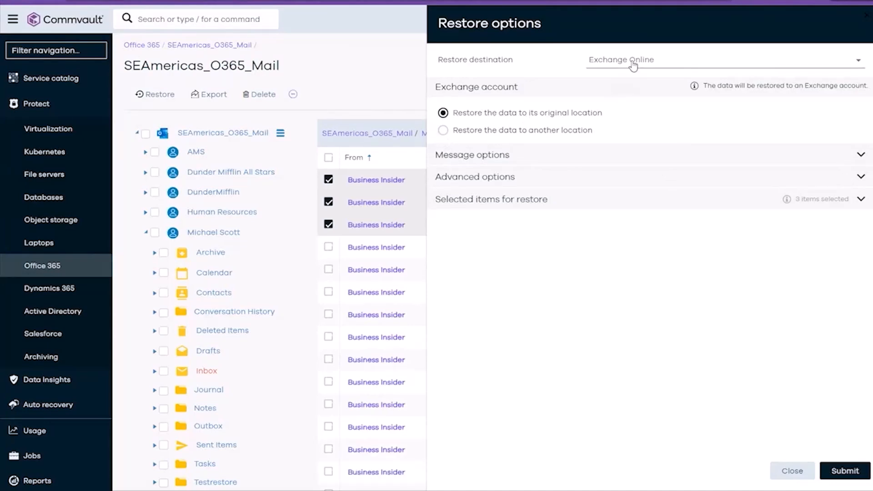
Choose 'Restore the data to another location', then close restore options unsubmitted
click(443, 130)
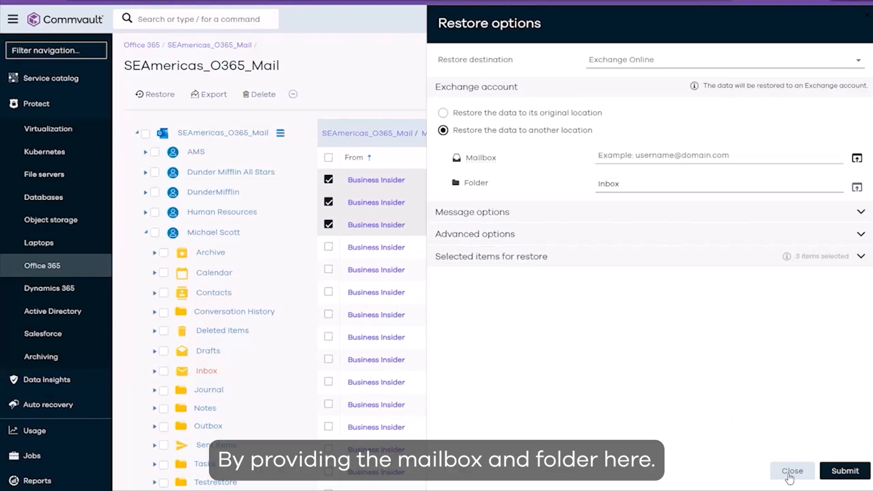
click(794, 471)
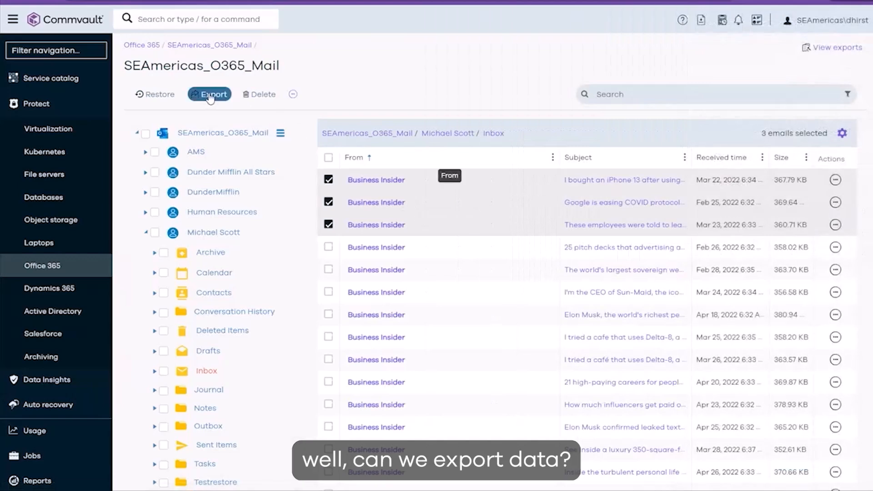
Review the Export to CAB options for the three emails, then close them
click(213, 95)
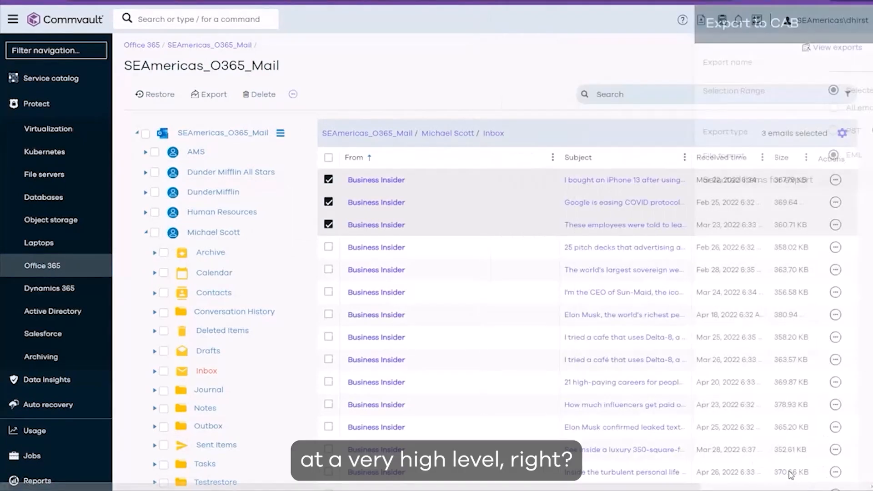
click(847, 97)
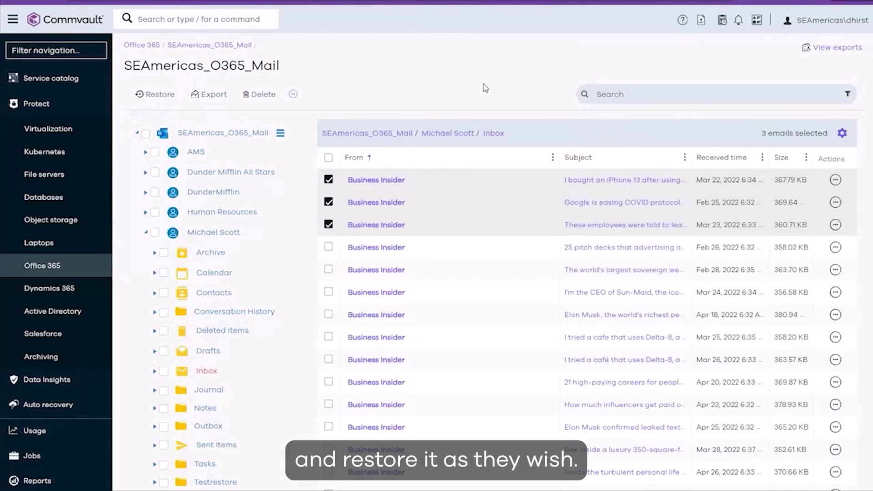
mouse_move(293, 95)
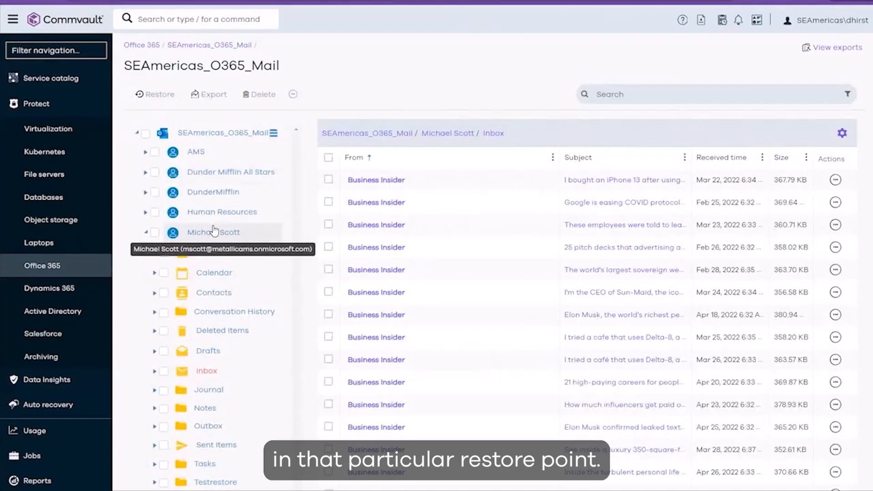
click(329, 157)
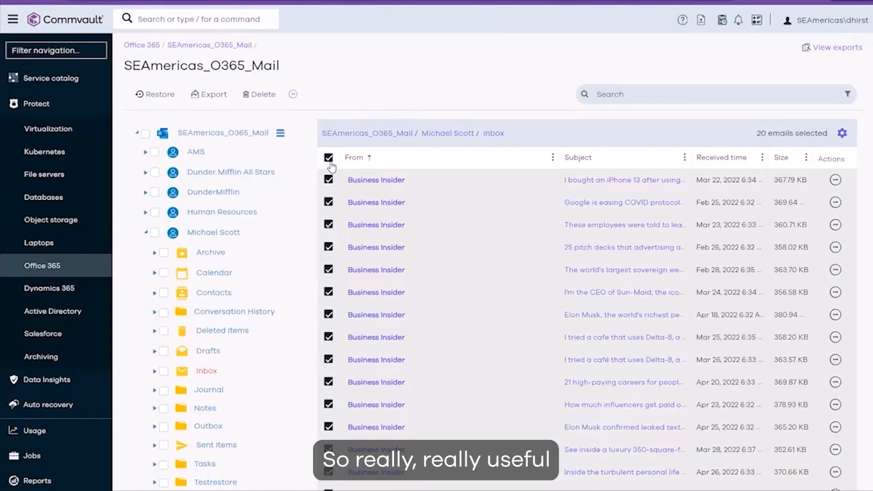
click(328, 158)
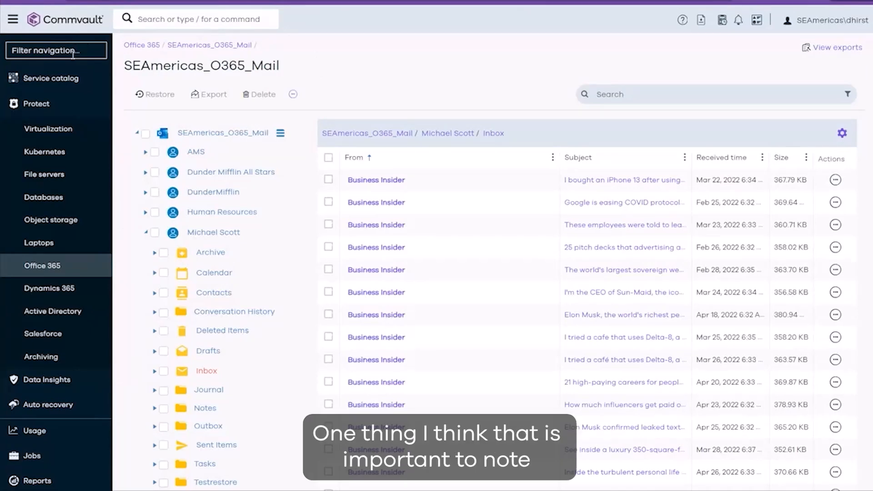
Return to the Service Catalog and scroll down toward the Office 365 overview
click(51, 78)
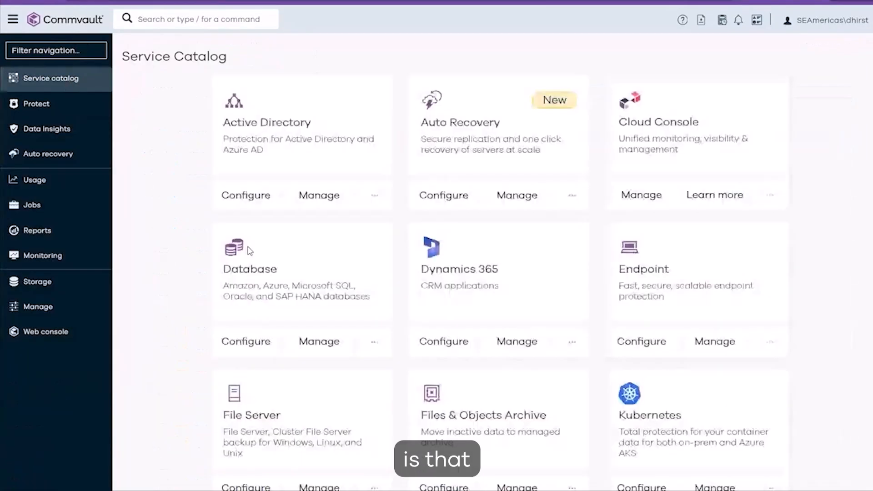
scroll(down, 3)
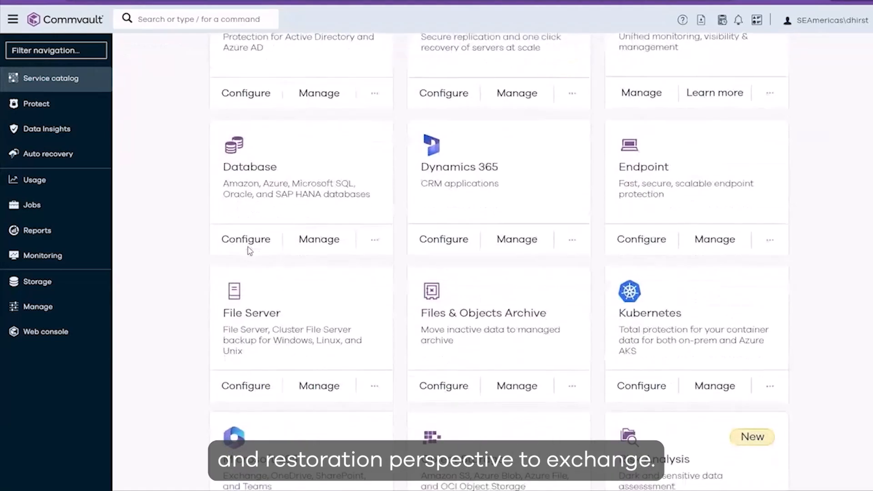
scroll(down, 3)
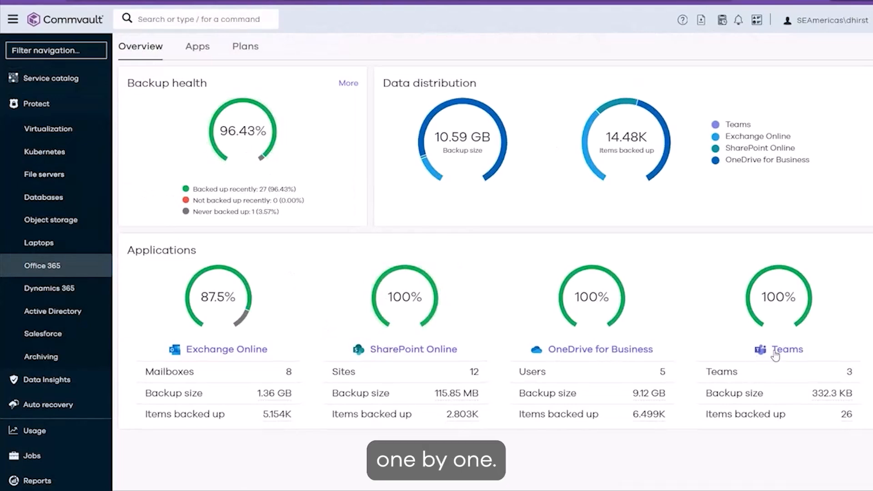
mouse_move(420, 360)
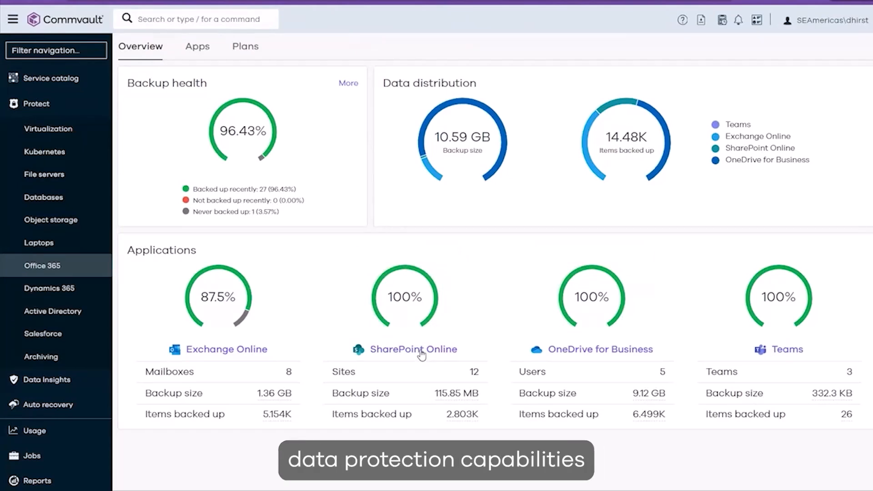
Show the SharePoint Online app list, then go back to the Service catalog
click(414, 349)
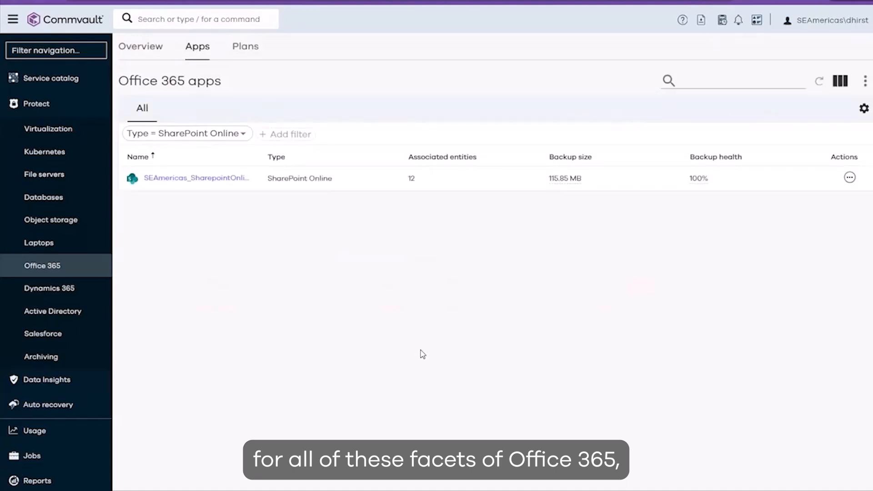
mouse_move(173, 194)
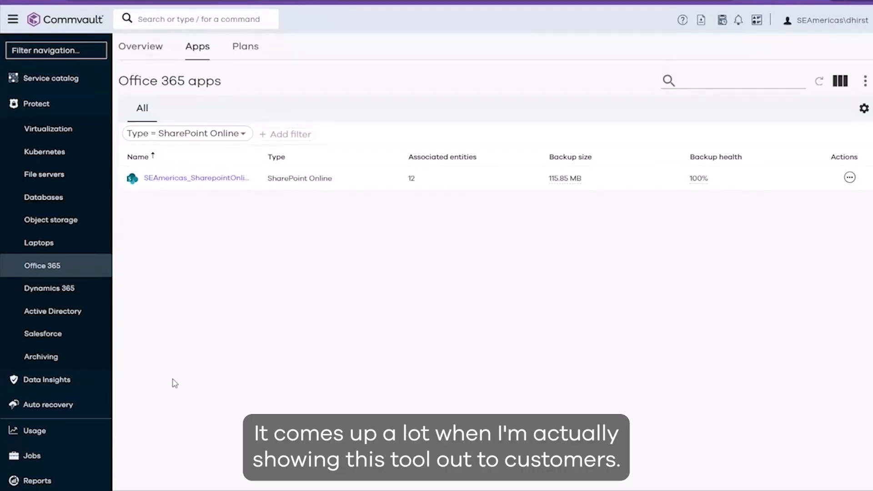
mouse_move(171, 373)
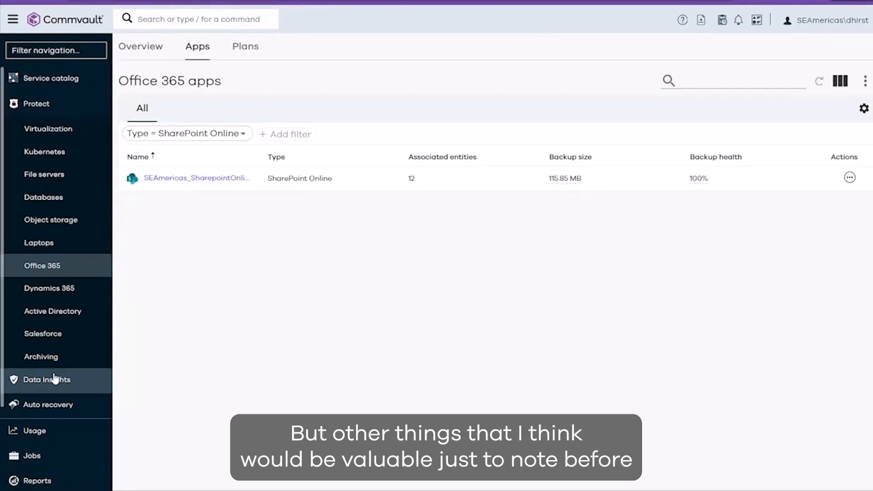
scroll(down, 3)
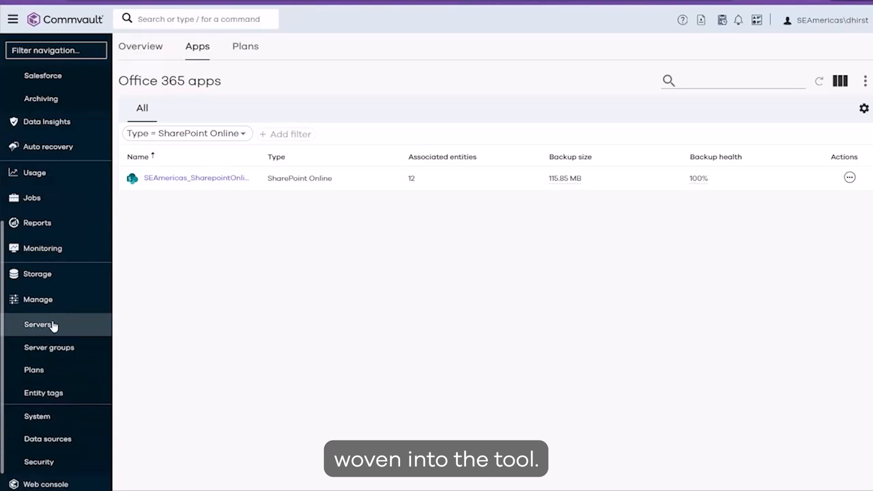
click(39, 462)
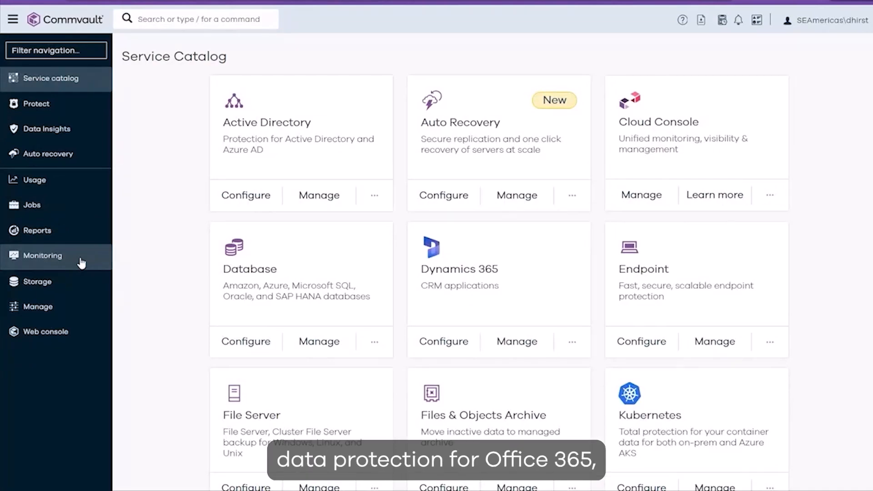
mouse_move(75, 192)
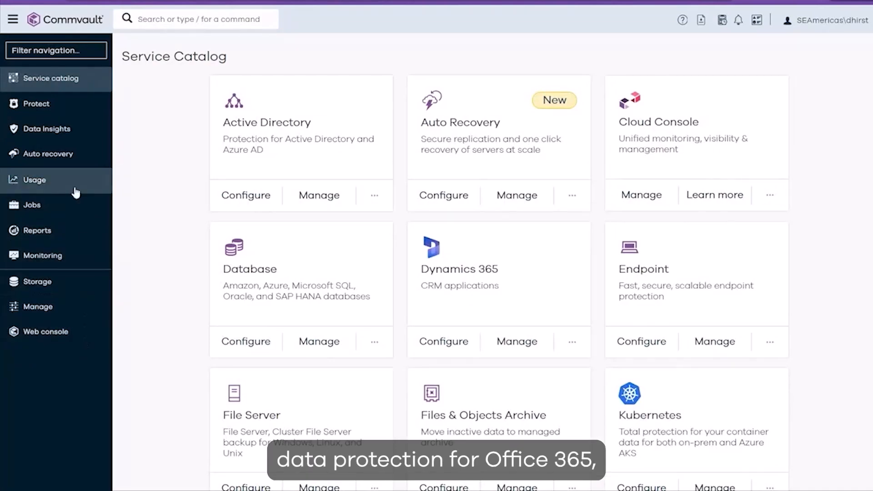
Open eDiscovery under Data Insights to reach the Compliance search page
click(46, 129)
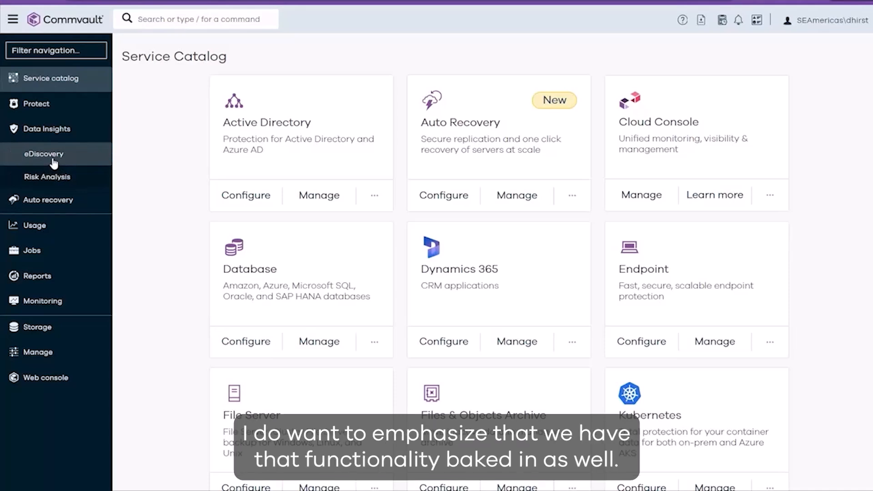
click(44, 153)
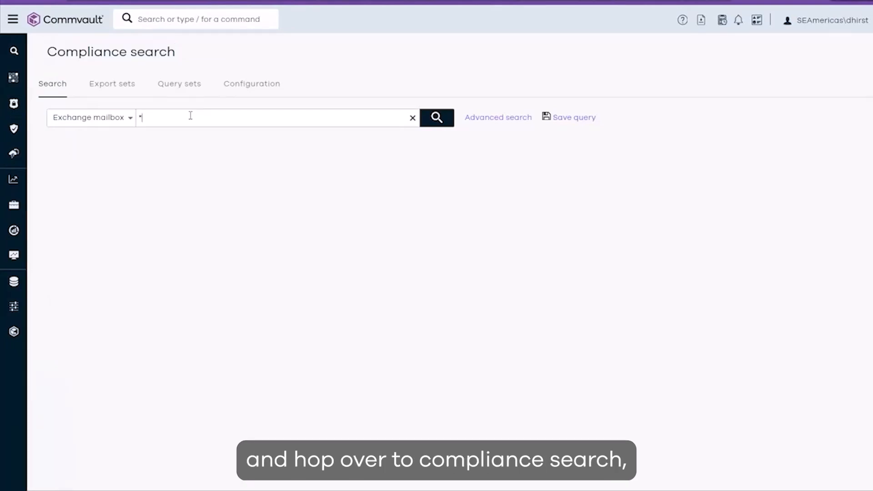
Search Exchange mailboxes for 'michael' and select all 50 resulting emails
text(michael)
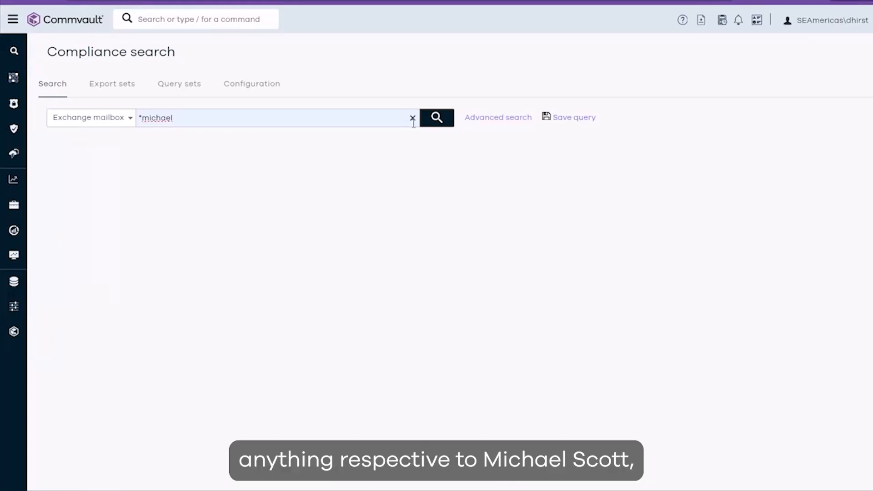
click(436, 118)
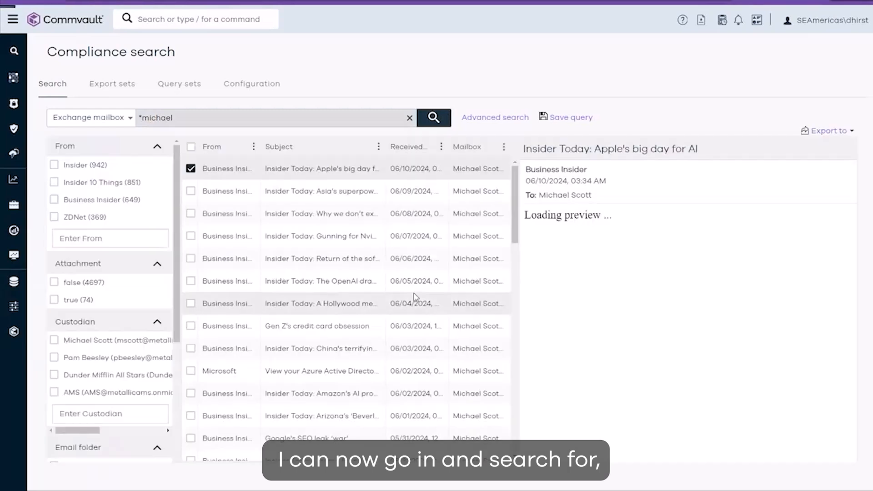
click(190, 147)
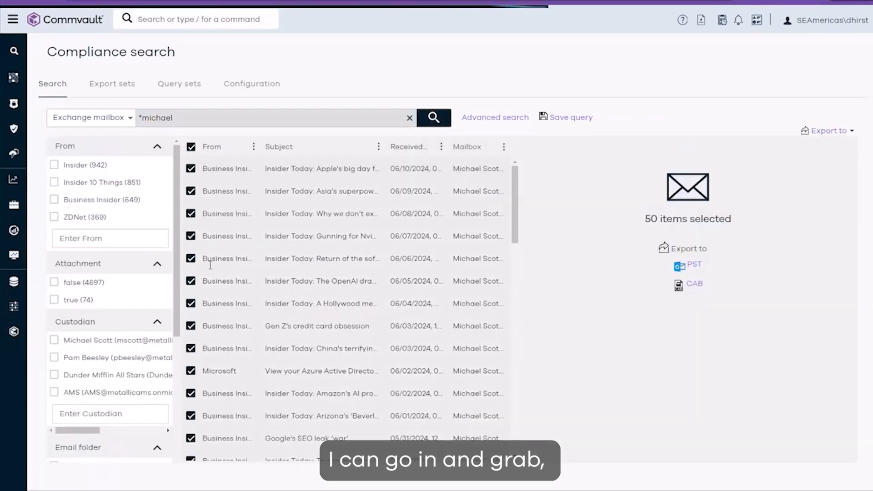